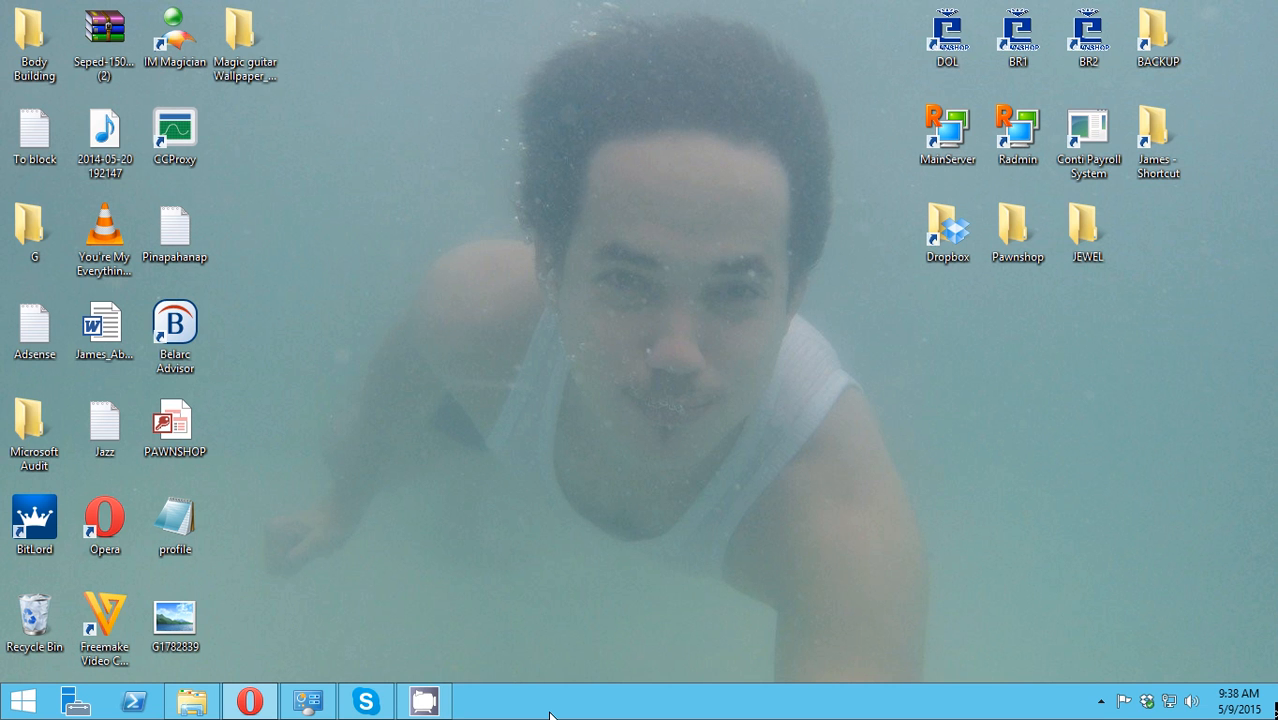
mouse_move(428, 378)
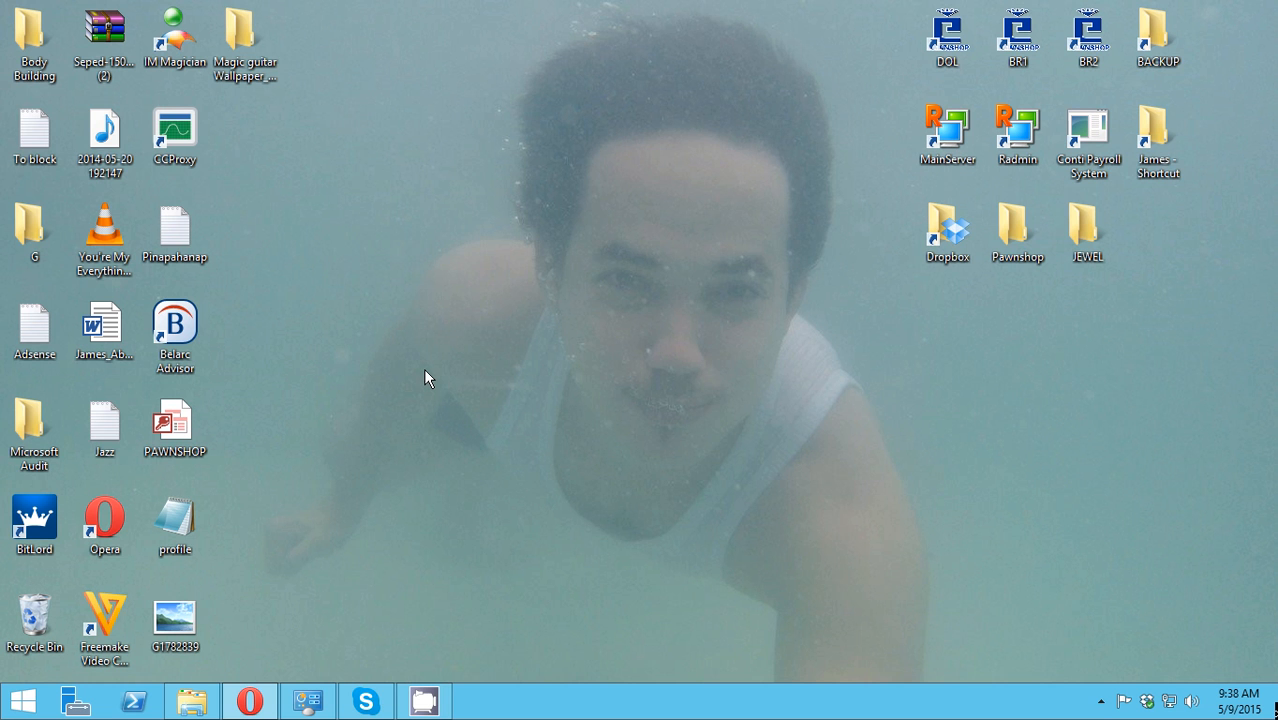
mouse_move(292, 334)
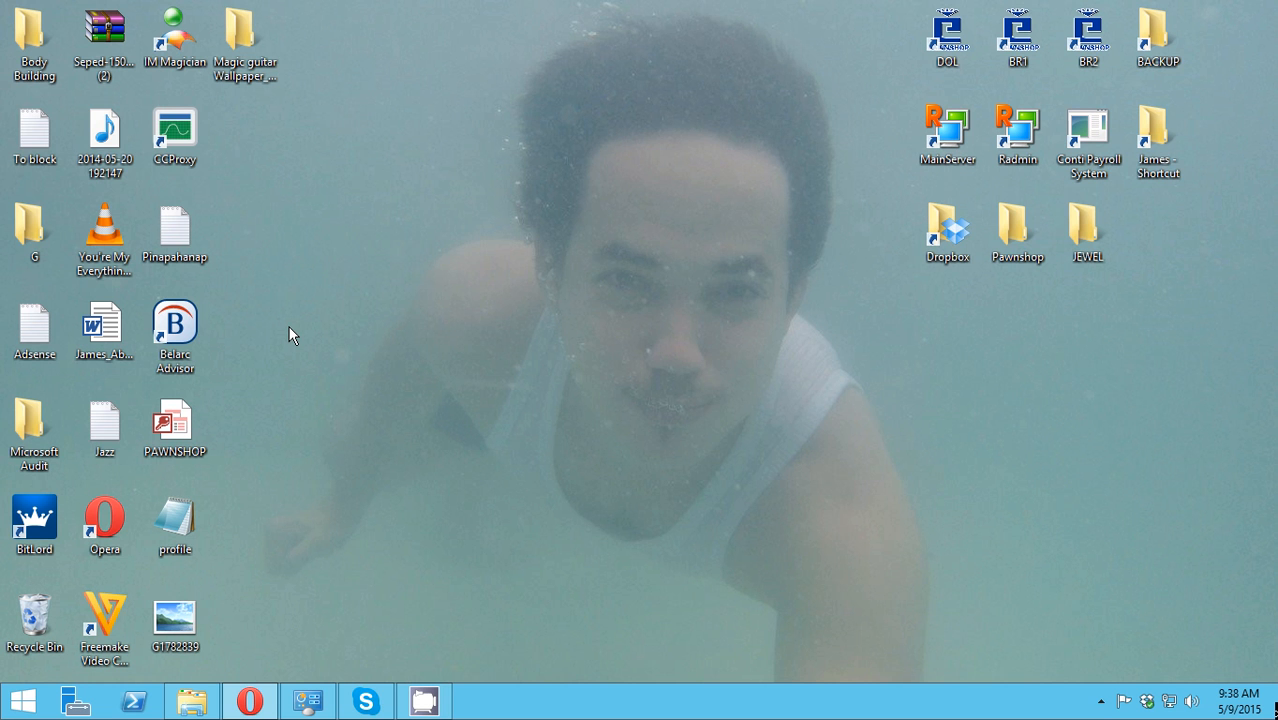
mouse_move(406, 354)
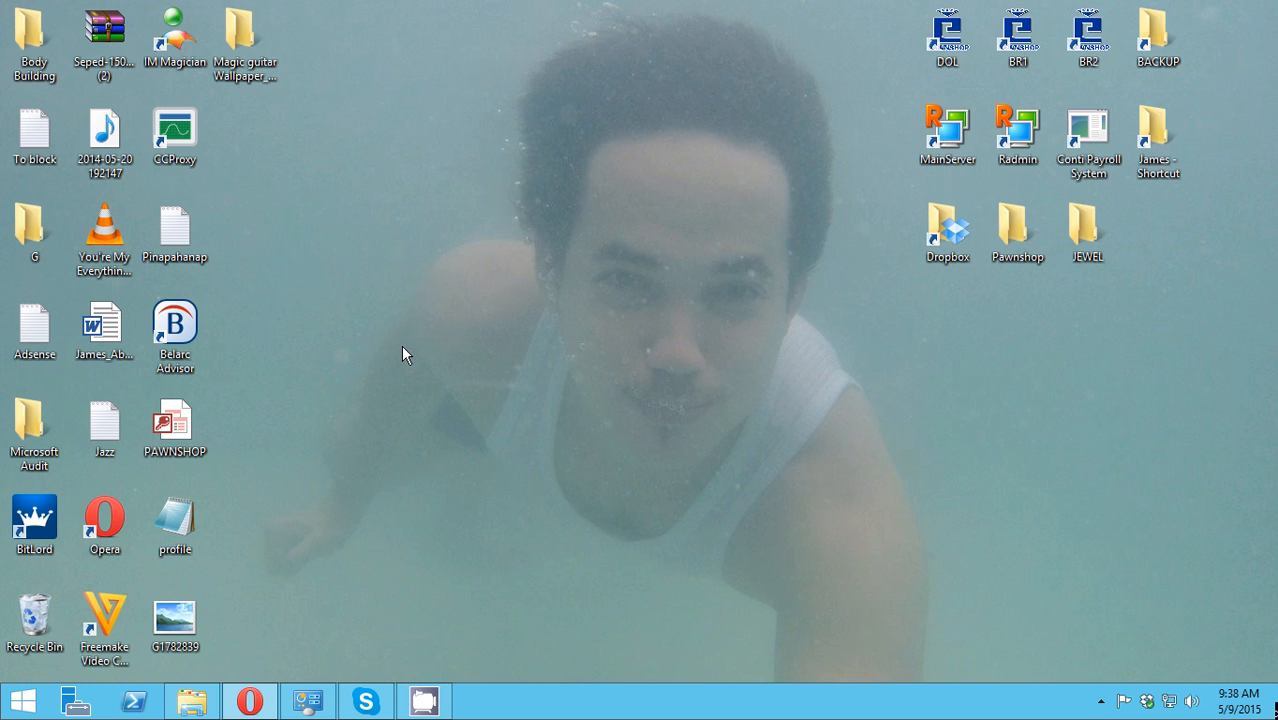
mouse_move(412, 356)
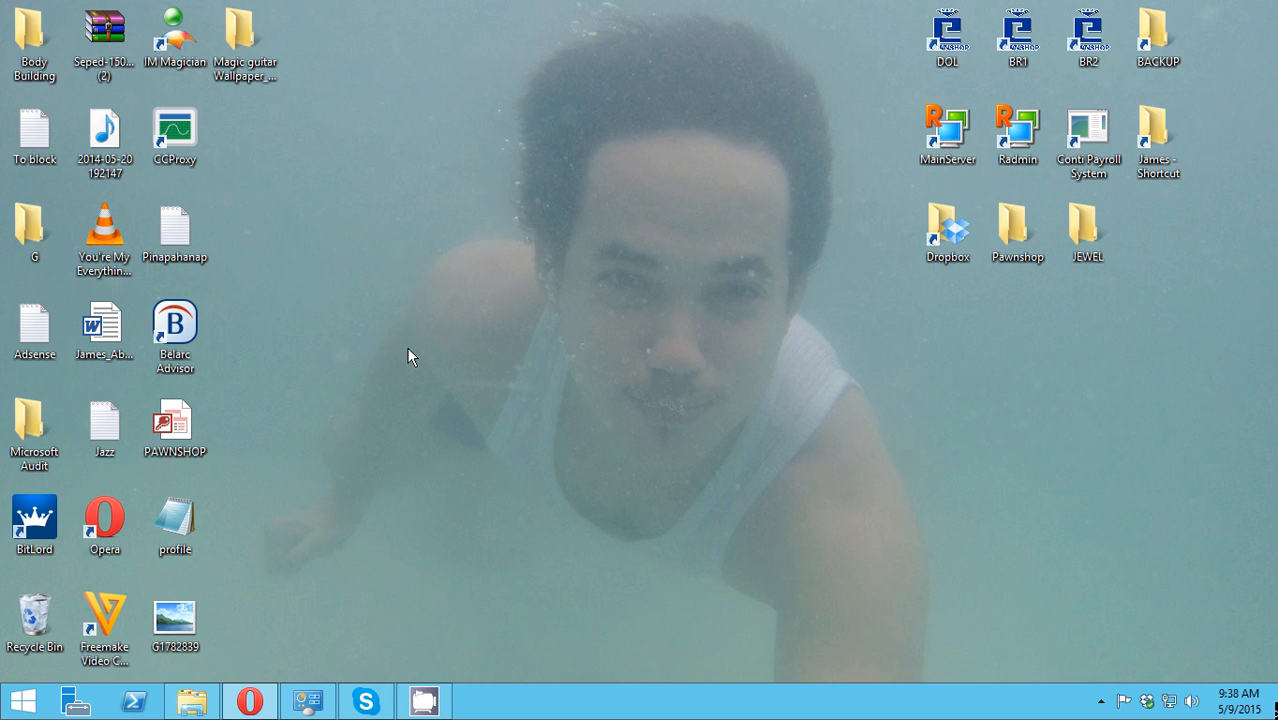
mouse_move(420, 362)
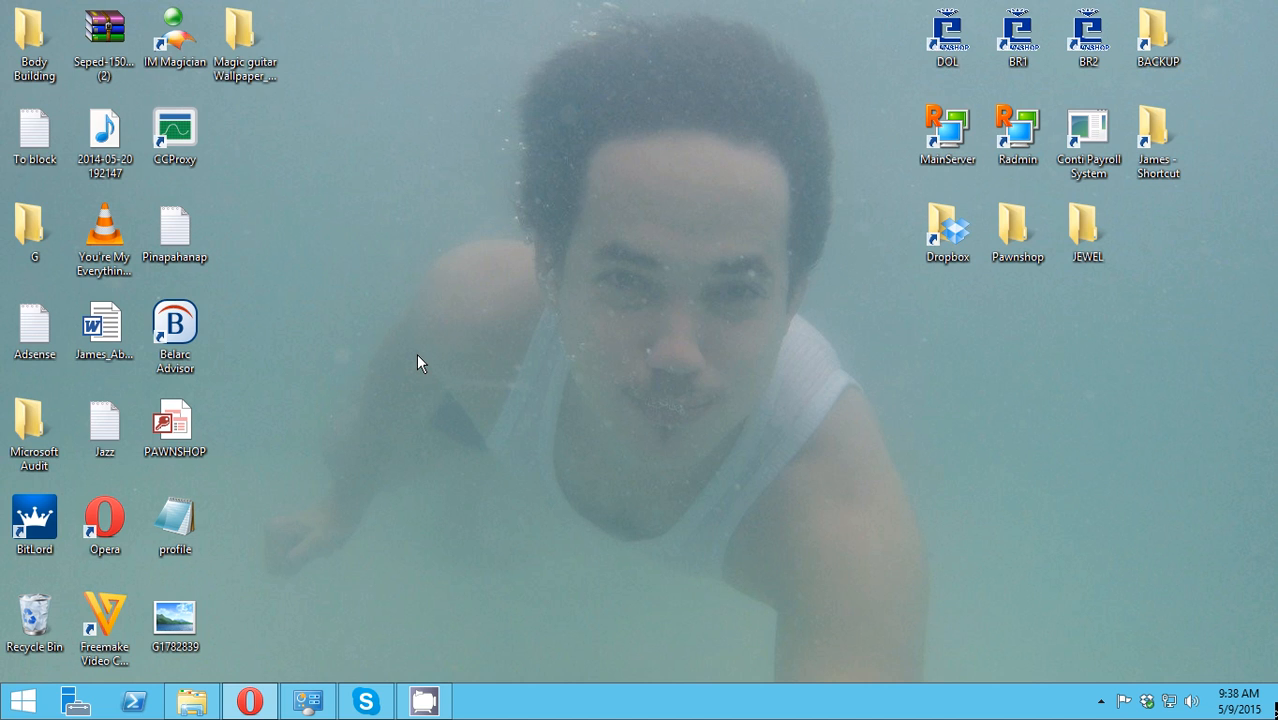
Step: Search 'per' from Start and open 'Adjust the appearance and performance of Windows'
left_click(22, 700)
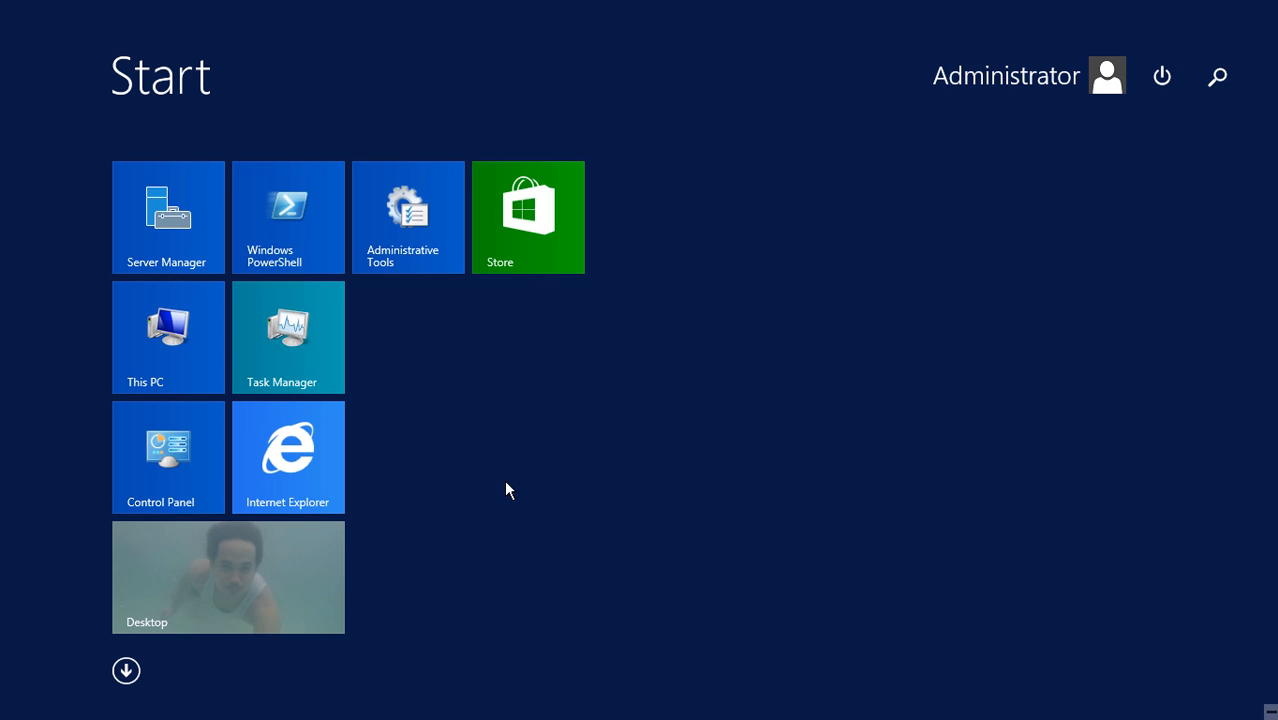
type("perfor")
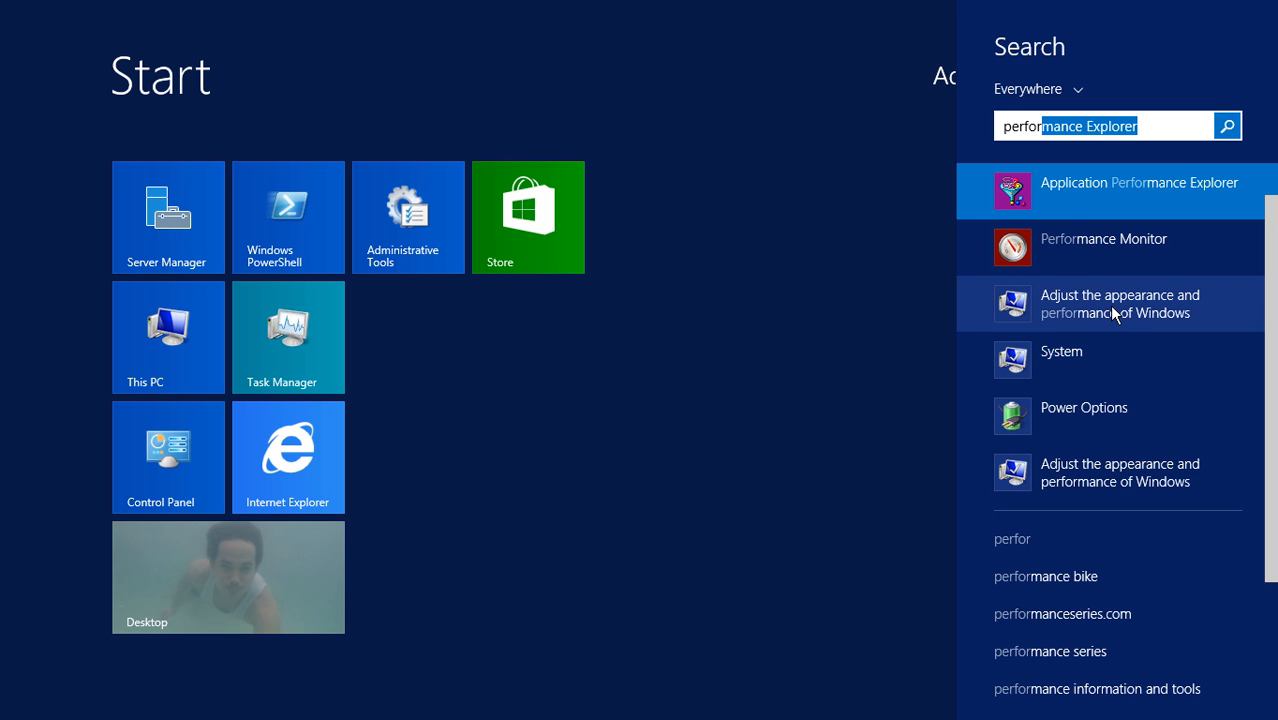
left_click(1120, 304)
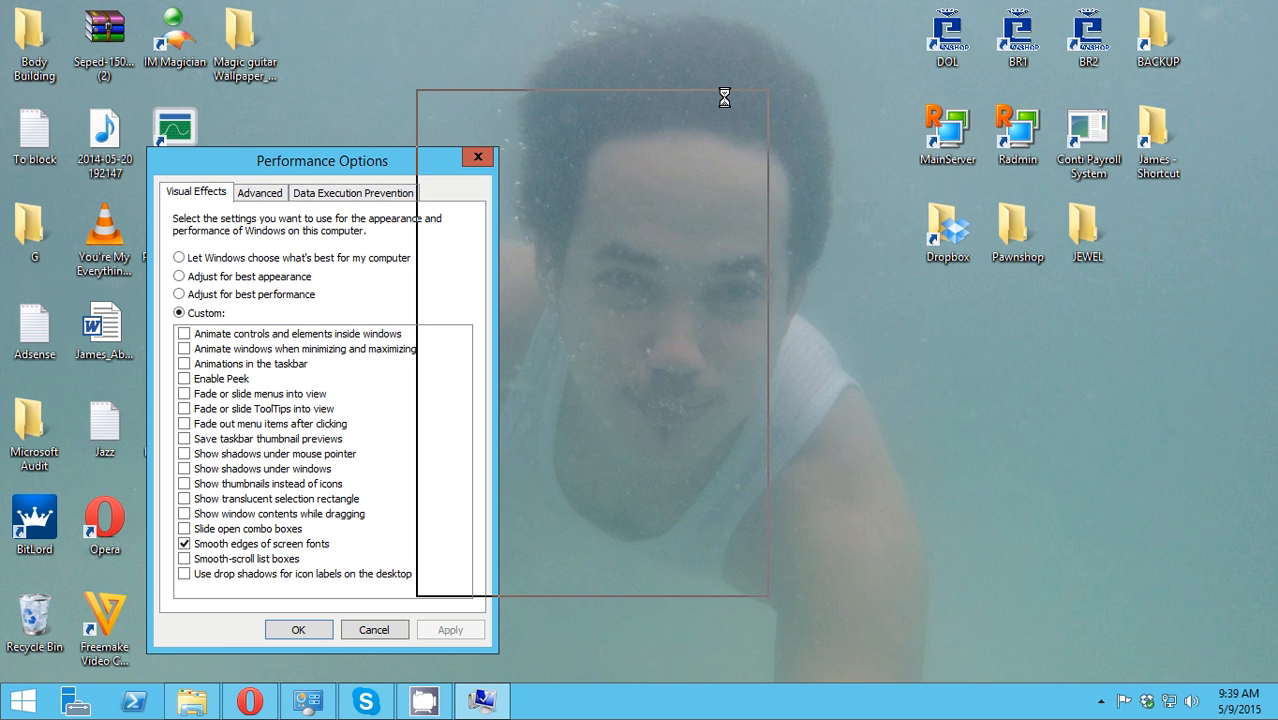
Step: Enable 'Show thumbnails instead of icons' on Visual Effects and confirm with OK
left_click_drag(322, 160, 632, 88)
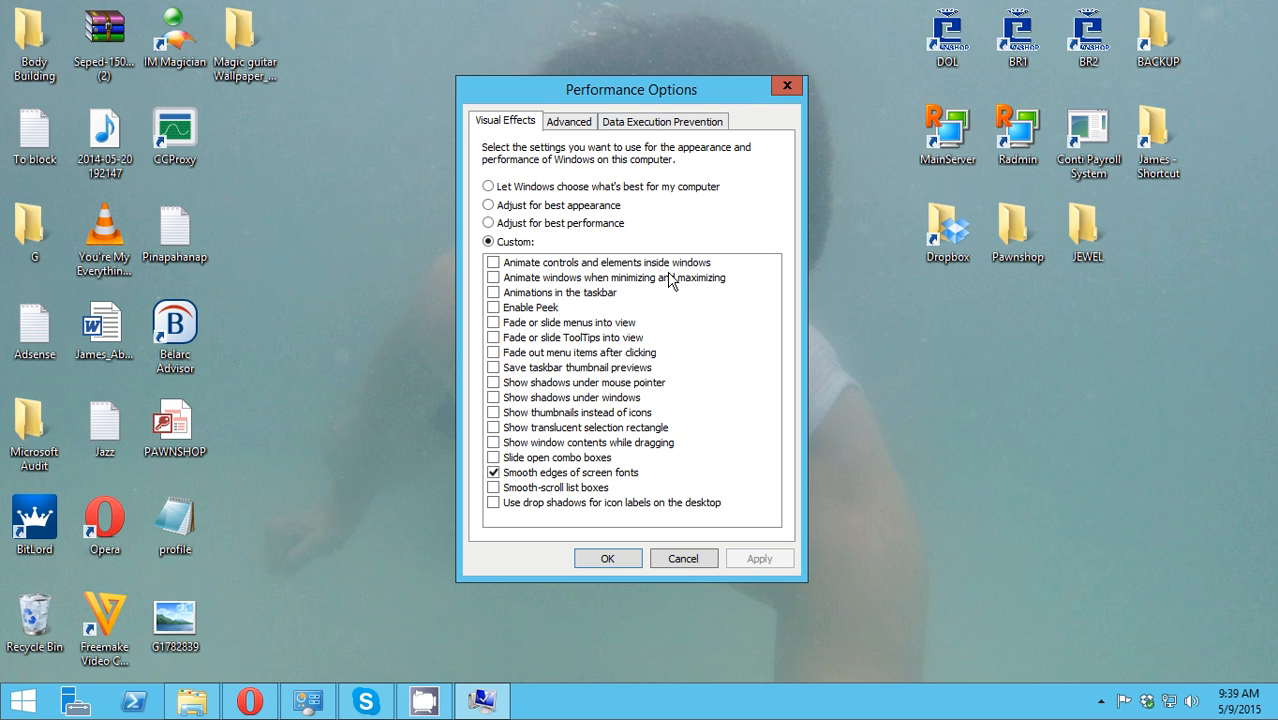
mouse_move(610, 470)
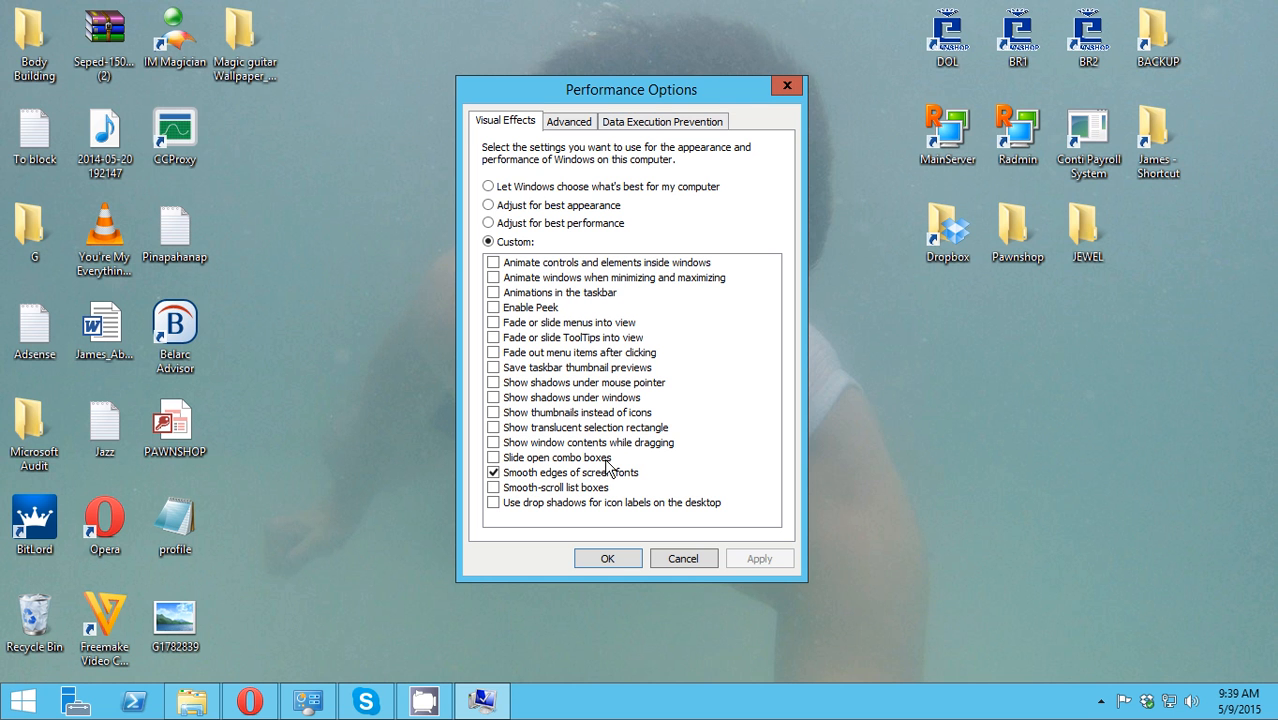
mouse_move(644, 444)
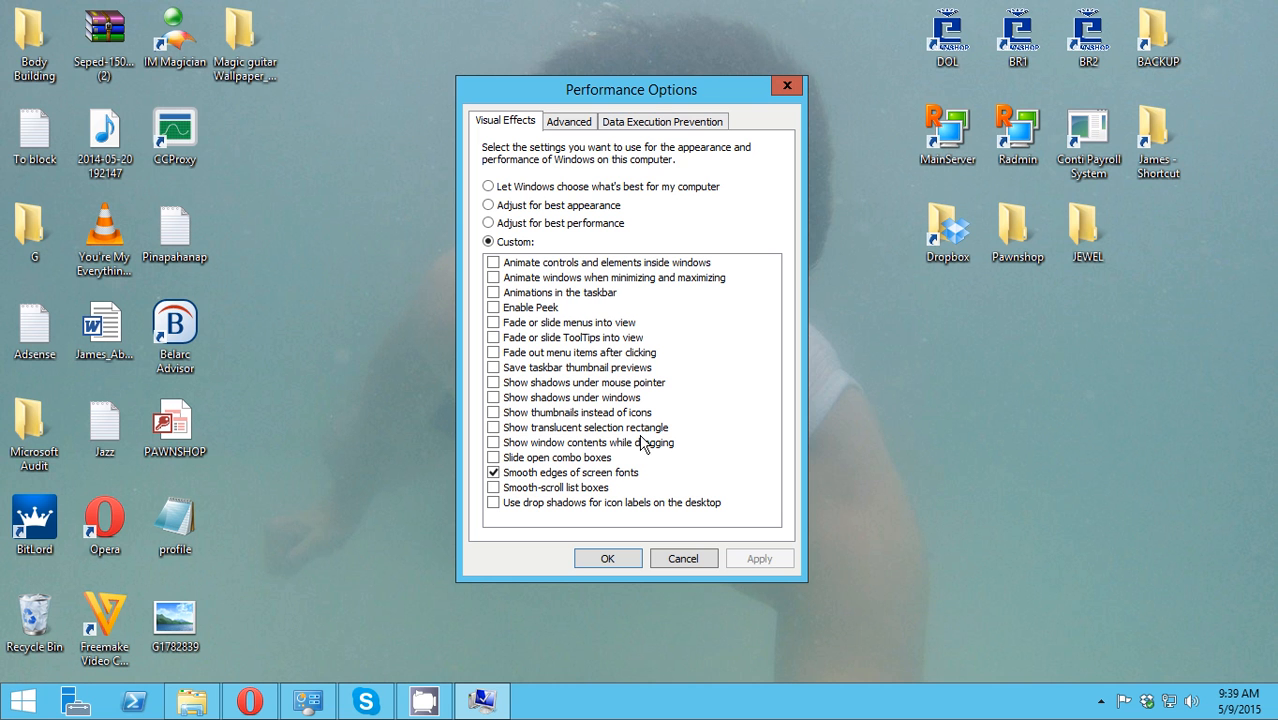
mouse_move(540, 436)
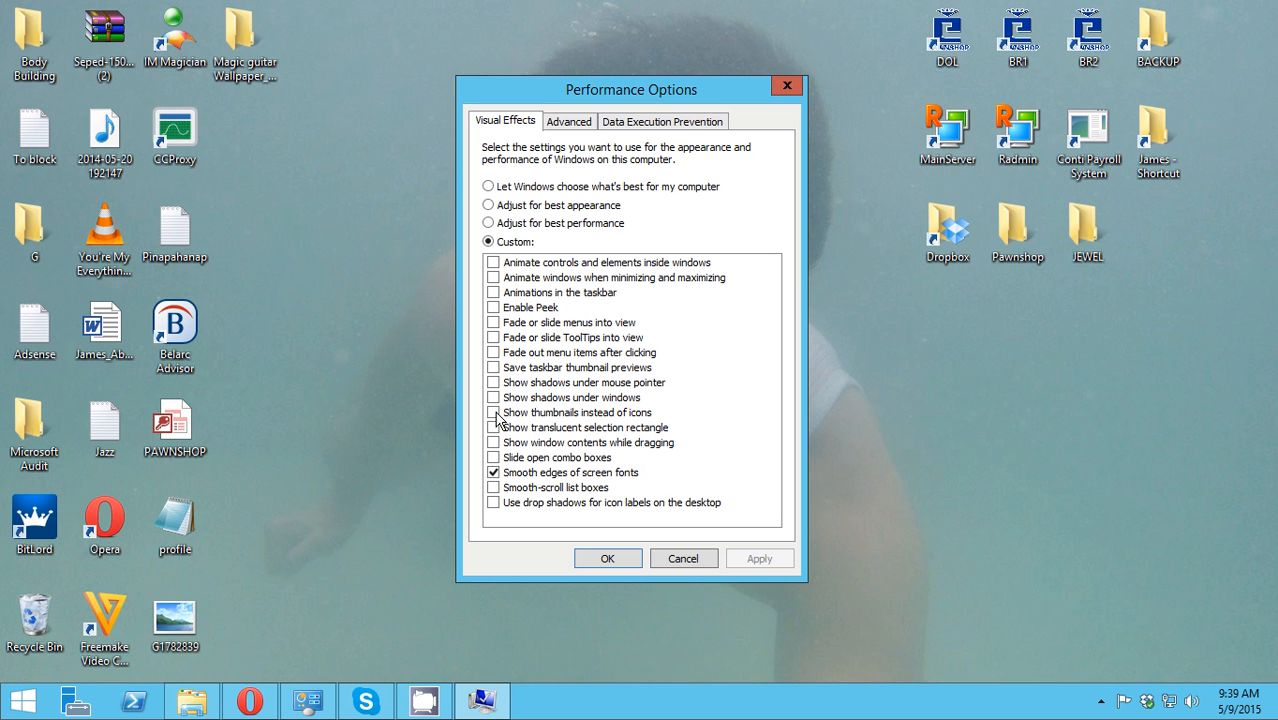
left_click(492, 412)
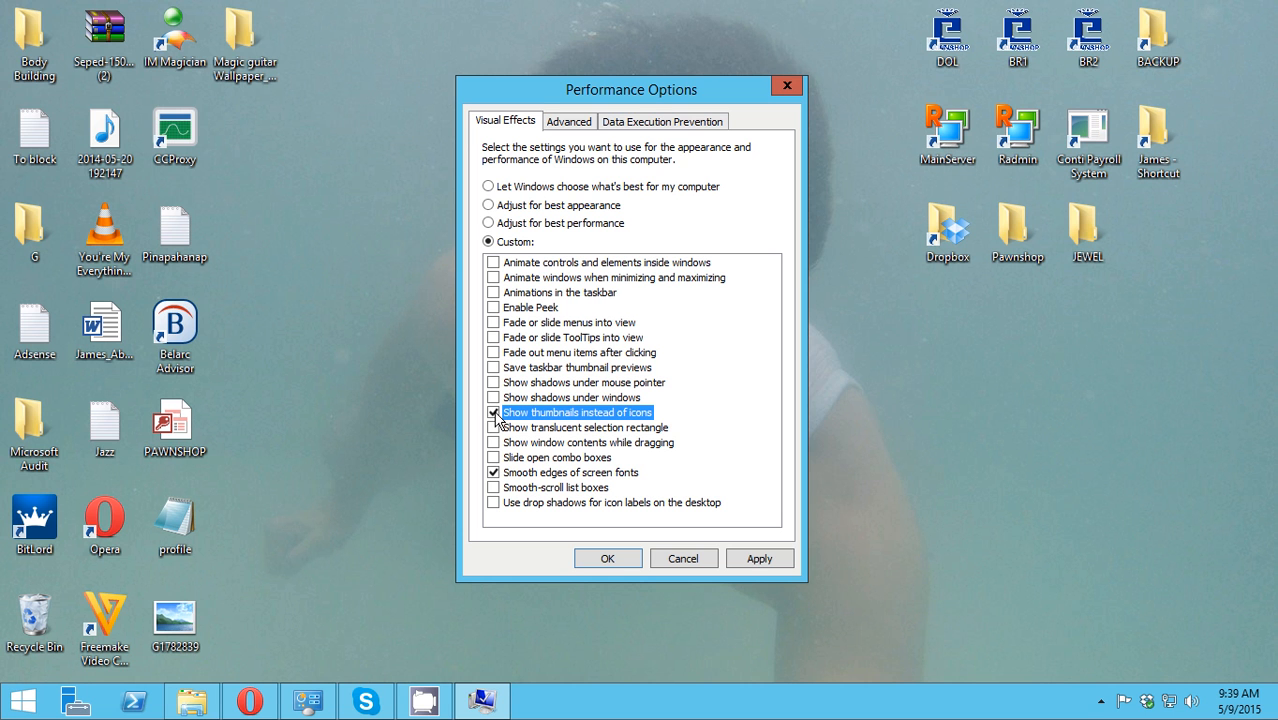
mouse_move(548, 344)
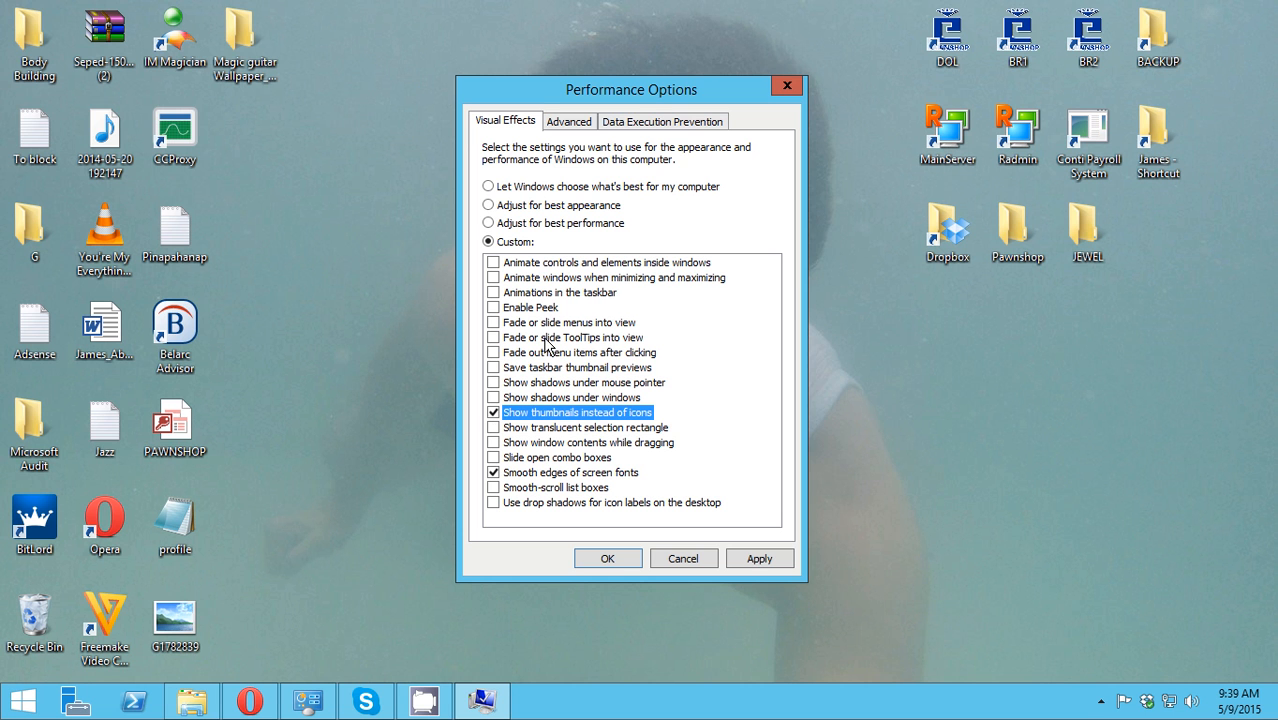
mouse_move(550, 460)
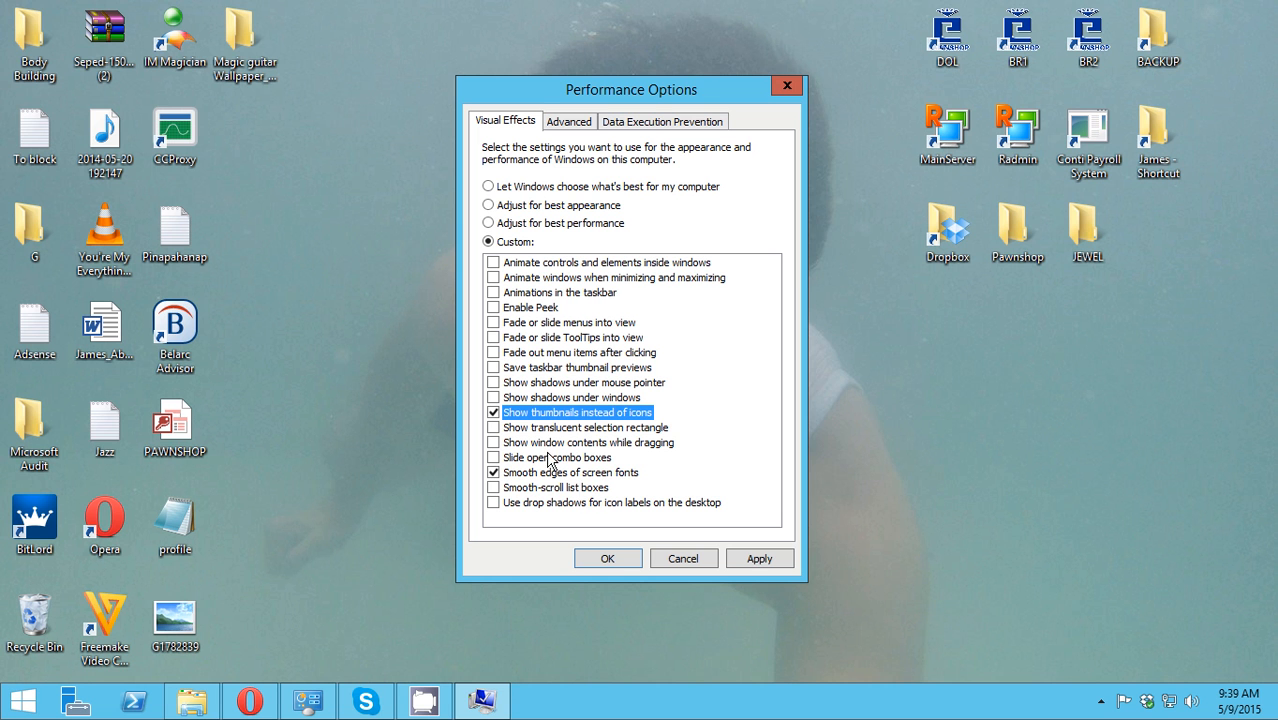
mouse_move(590, 476)
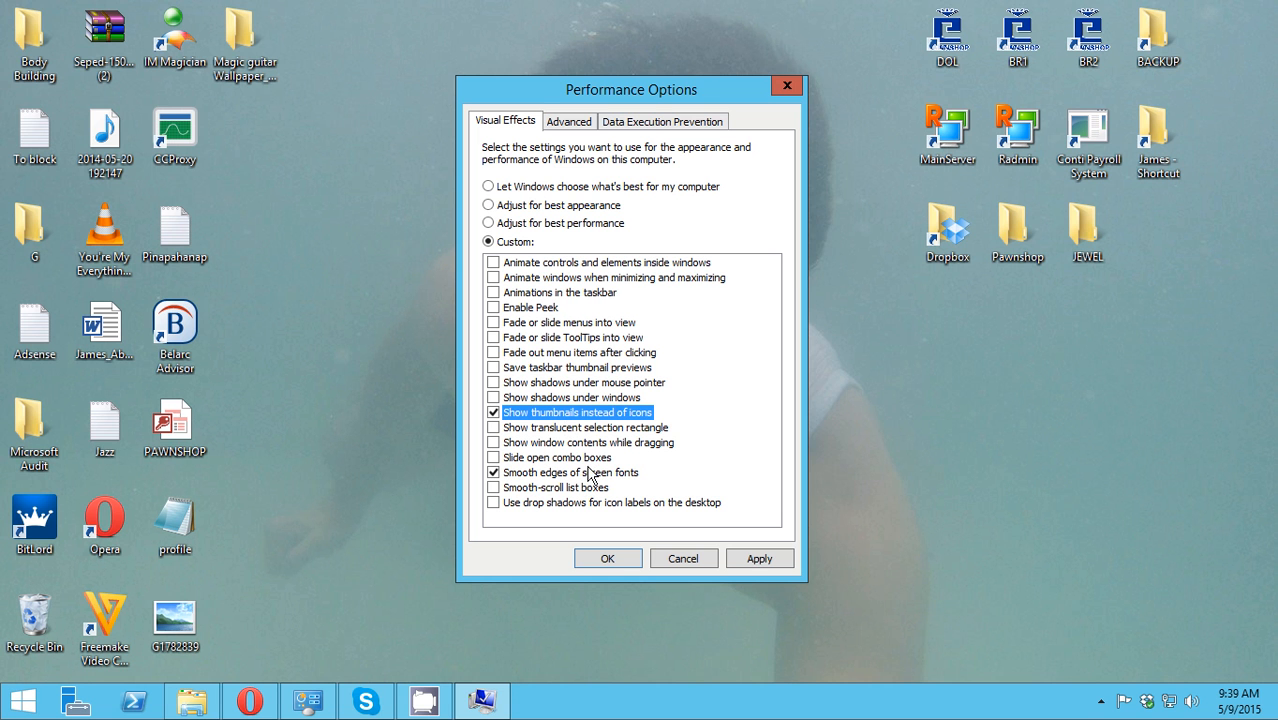
mouse_move(620, 456)
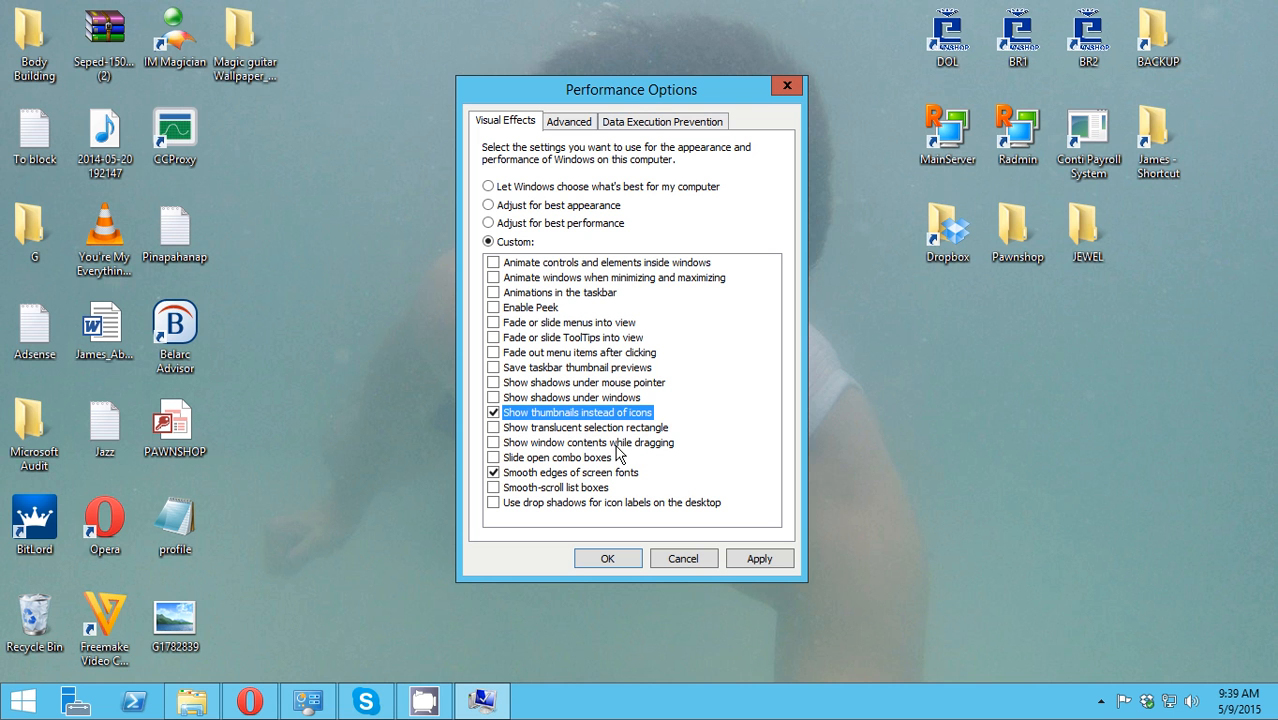
mouse_move(704, 490)
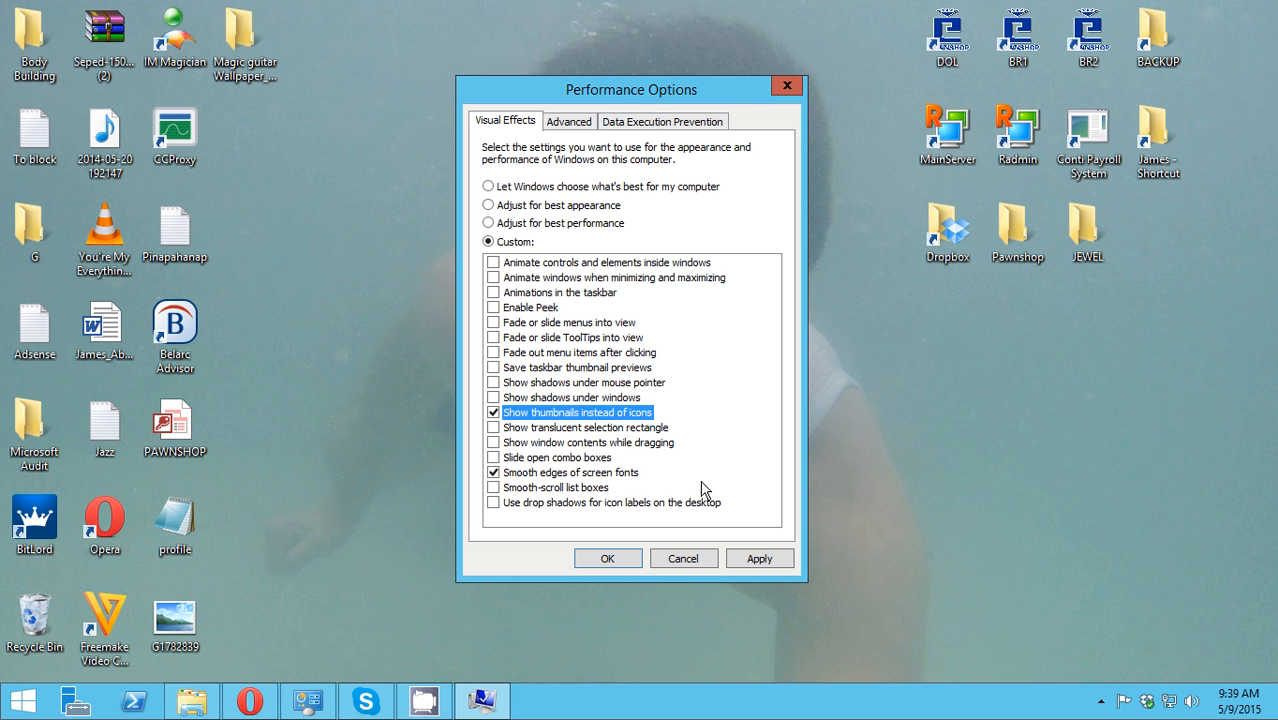
left_click(760, 558)
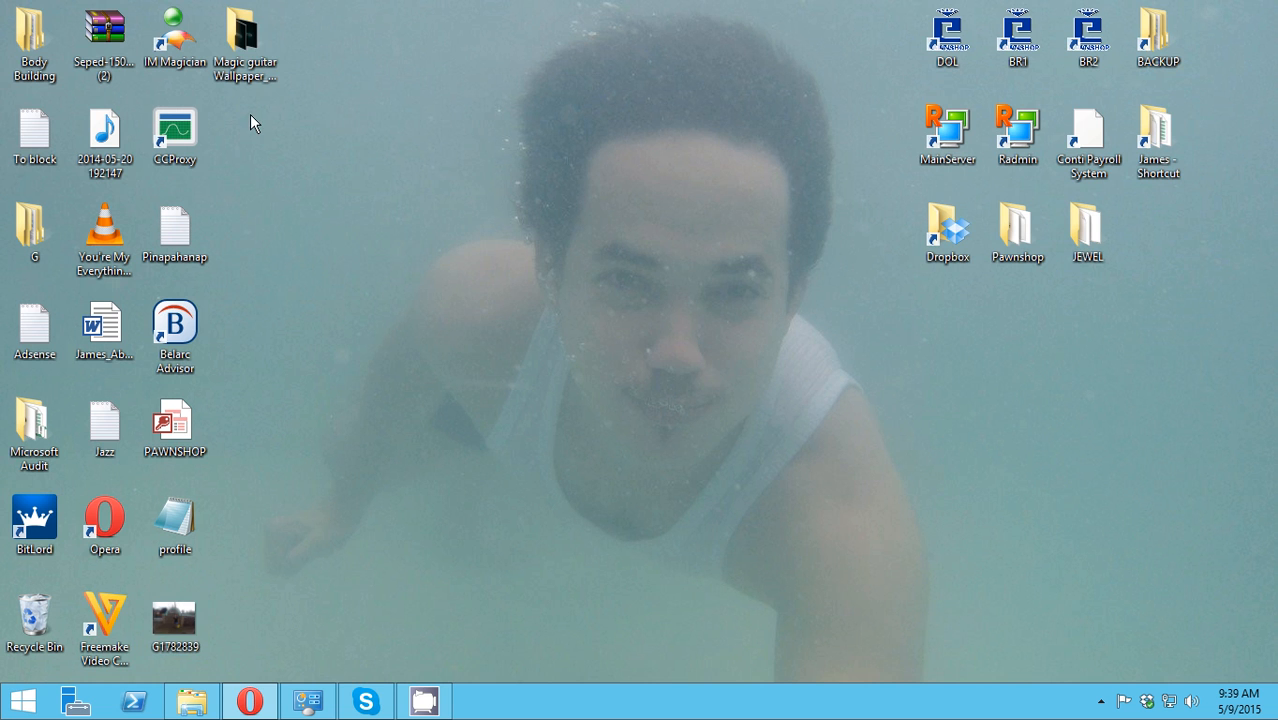
Step: Open Magic guitar Wallpaper_594 and display its wallpapers as Large icons
double_click(244, 36)
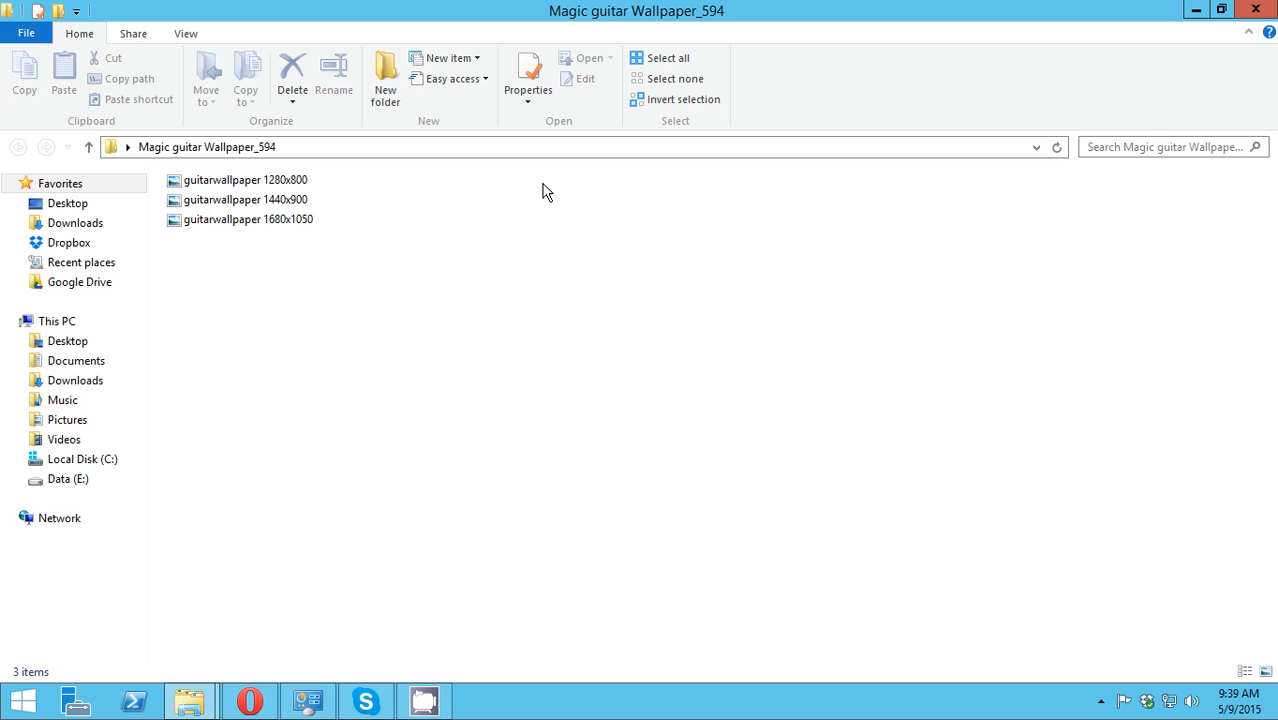
mouse_move(484, 312)
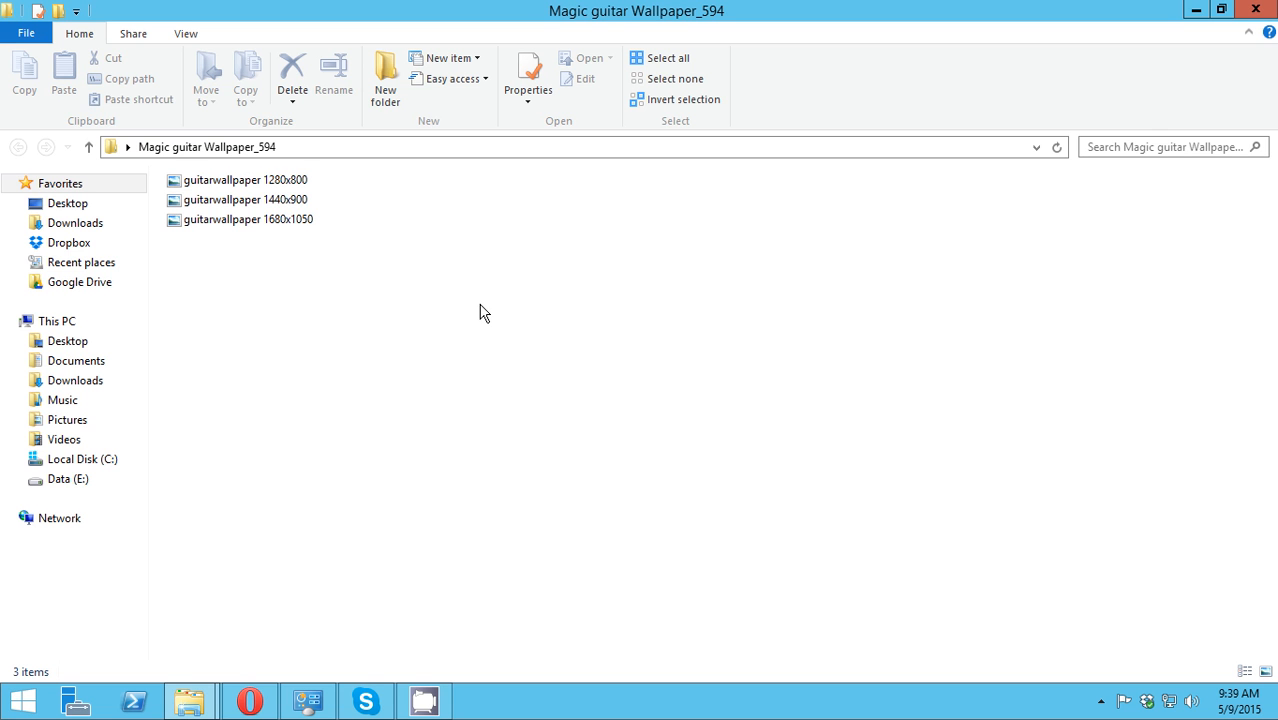
mouse_move(186, 32)
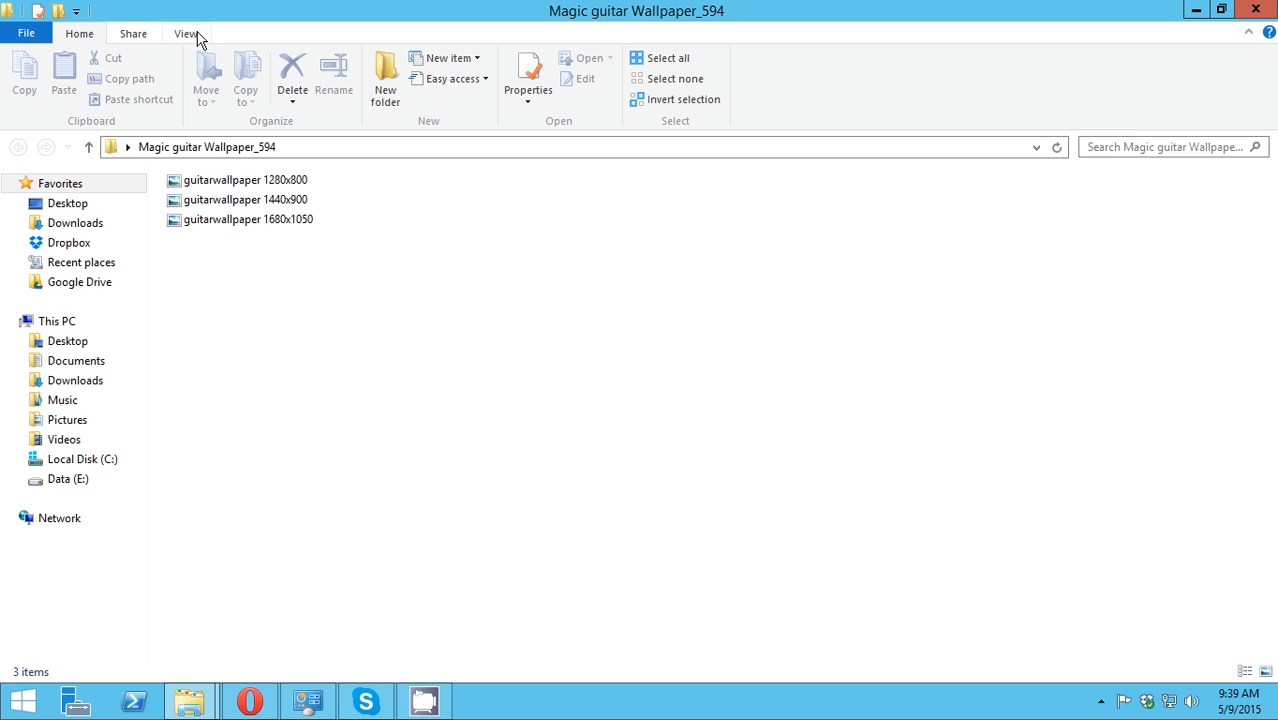
left_click(184, 32)
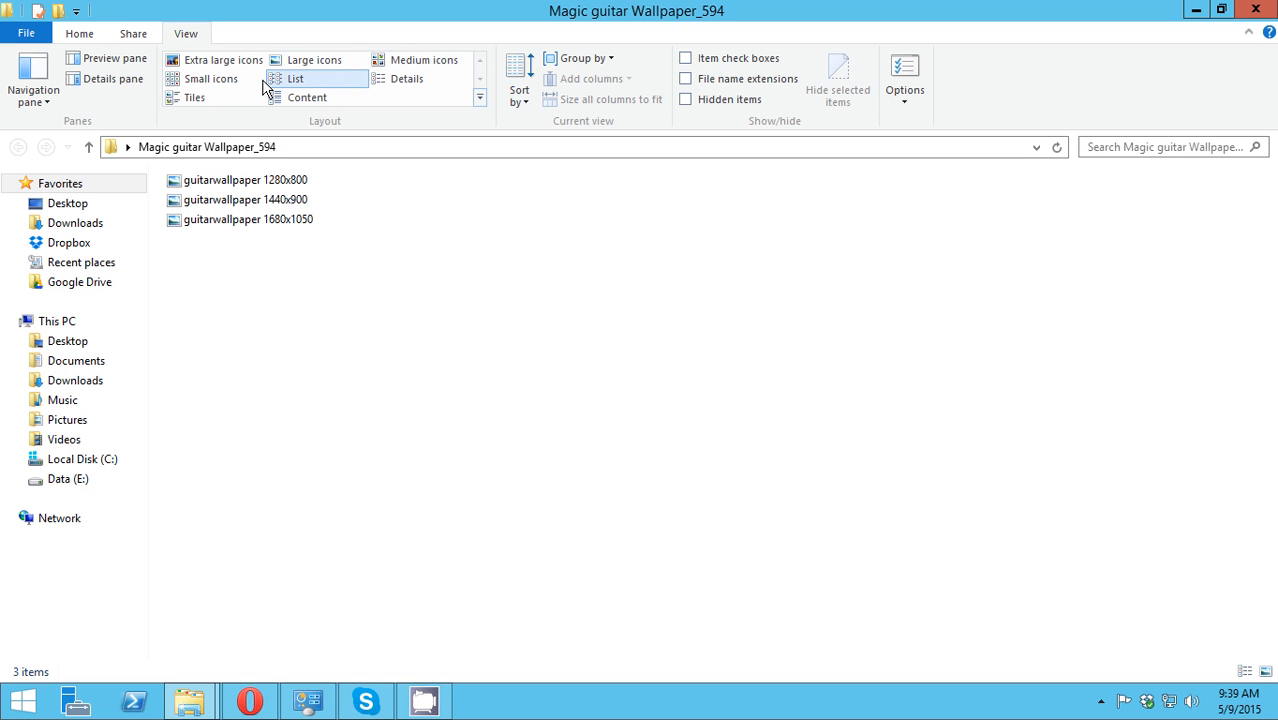
left_click(314, 60)
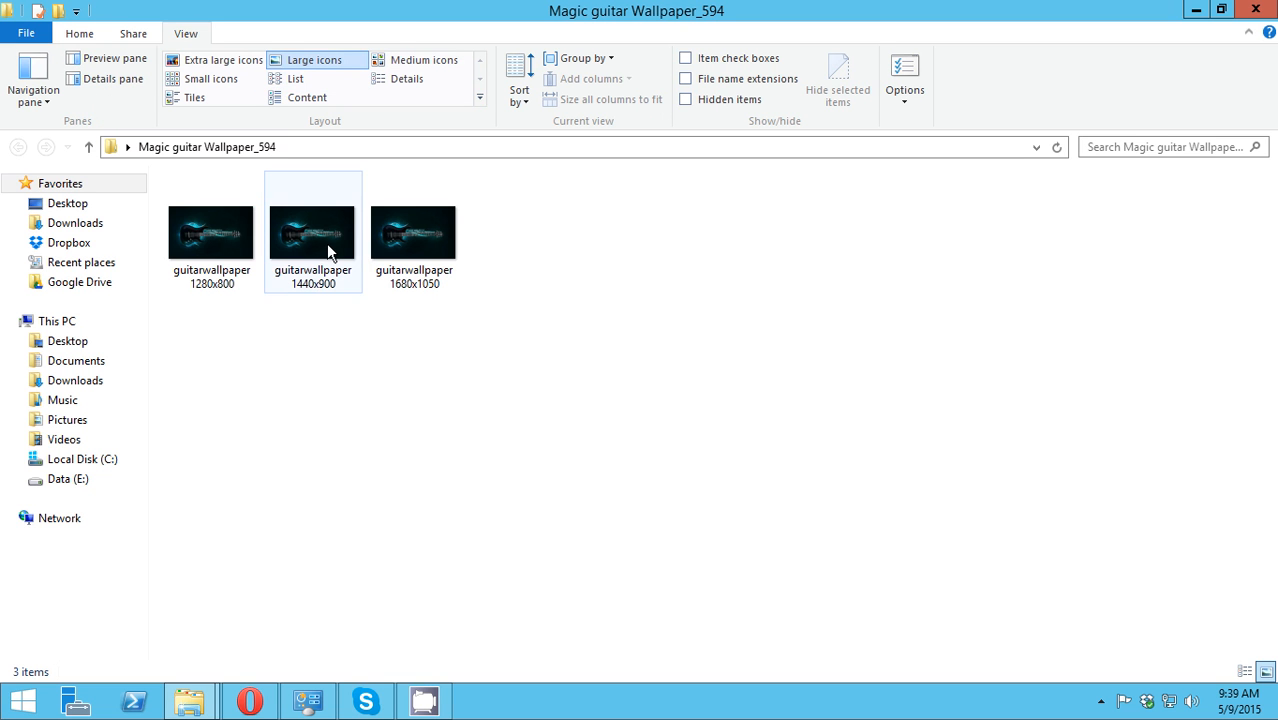
left_click(516, 420)
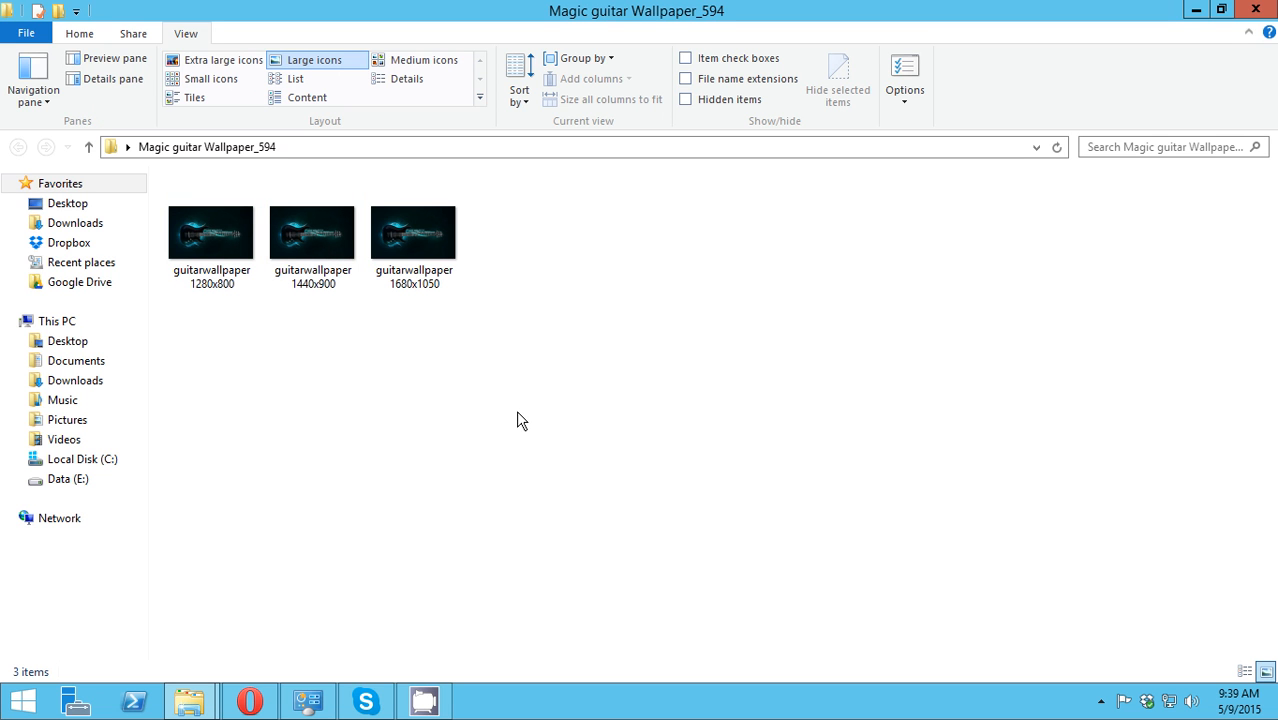
mouse_move(476, 444)
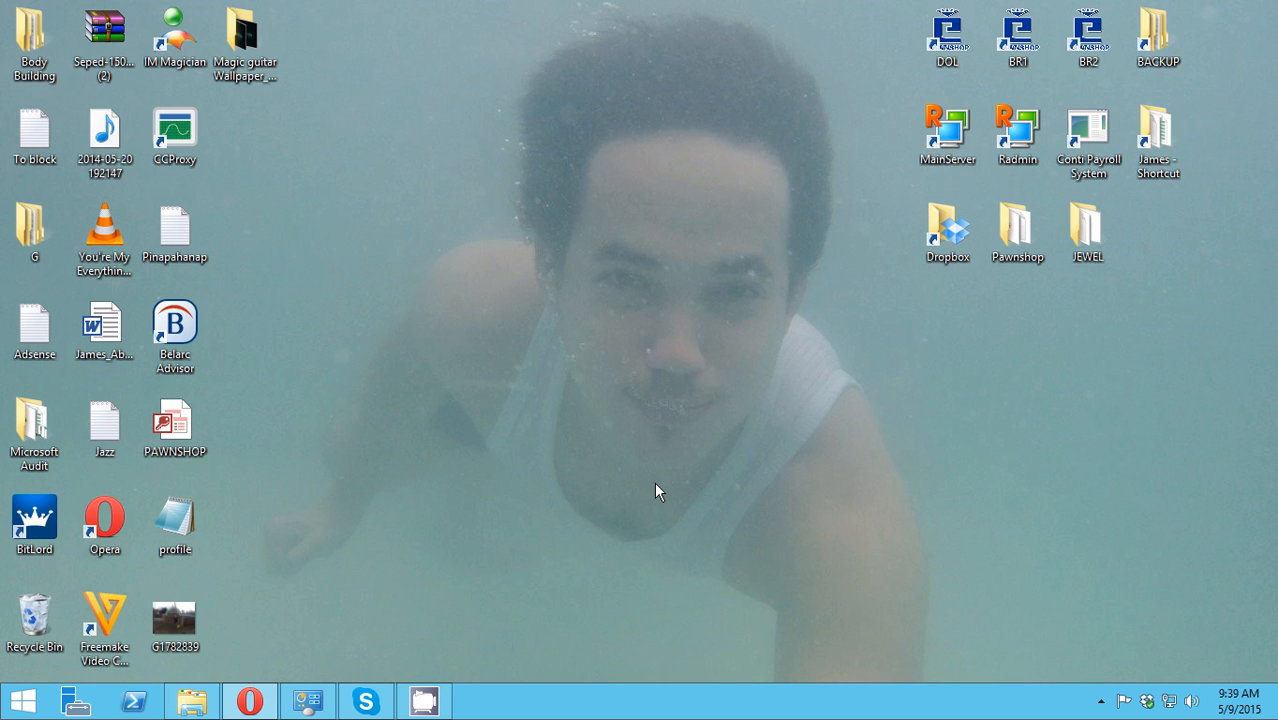
mouse_move(648, 488)
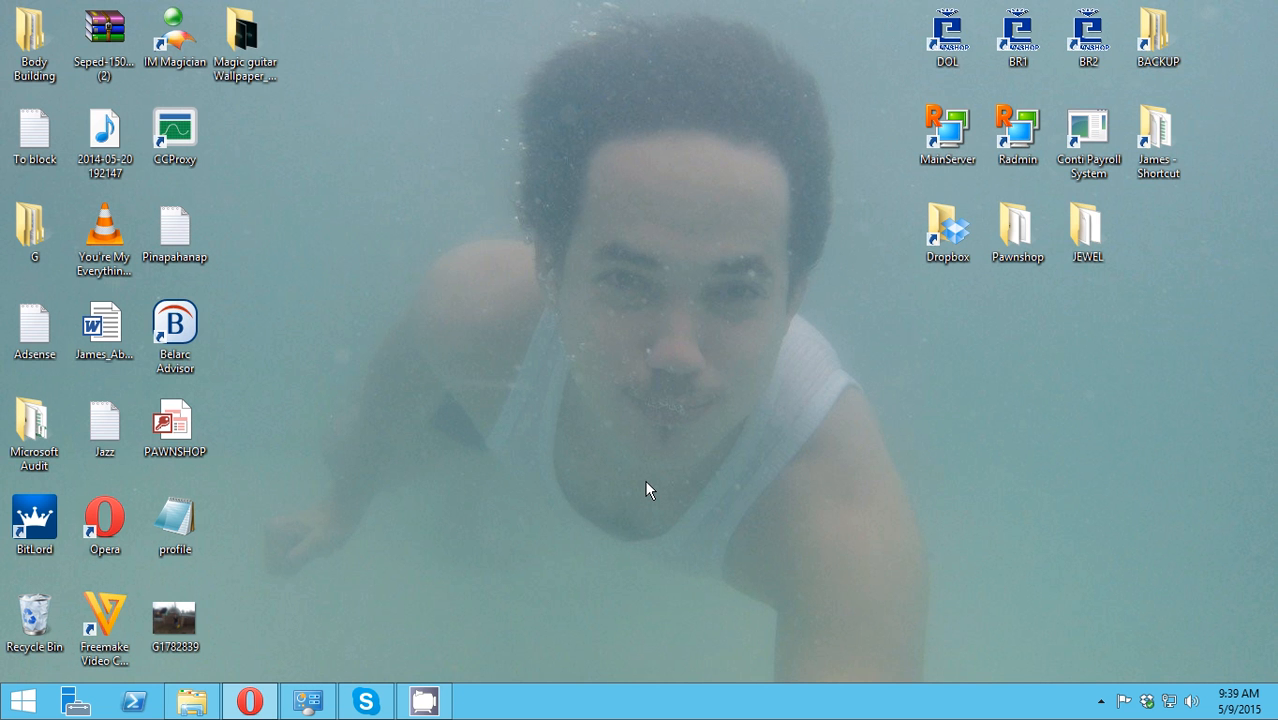